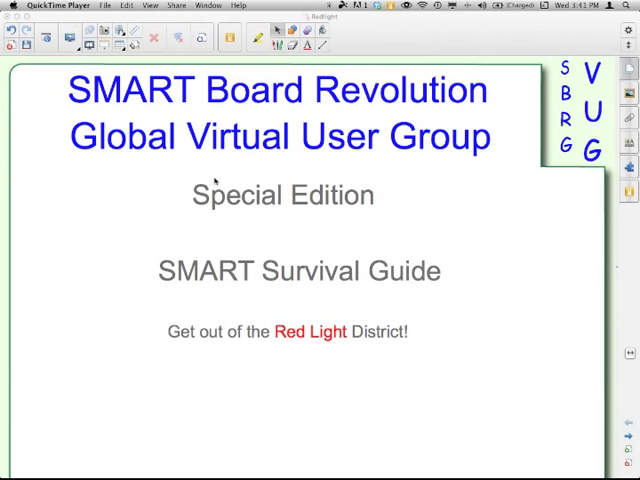
pyautogui.moveTo(376, 272)
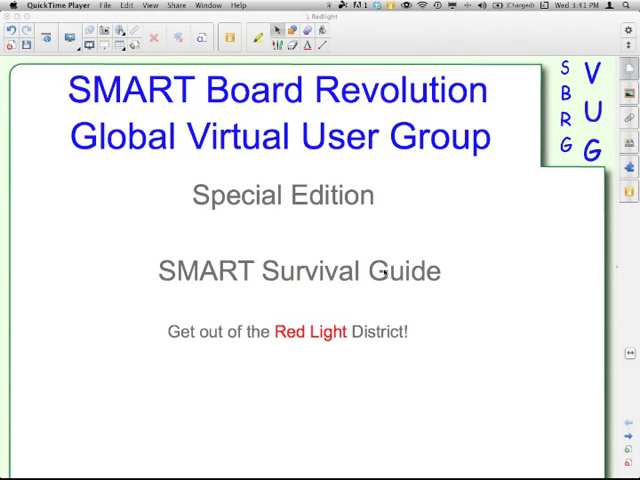
pyautogui.moveTo(524, 376)
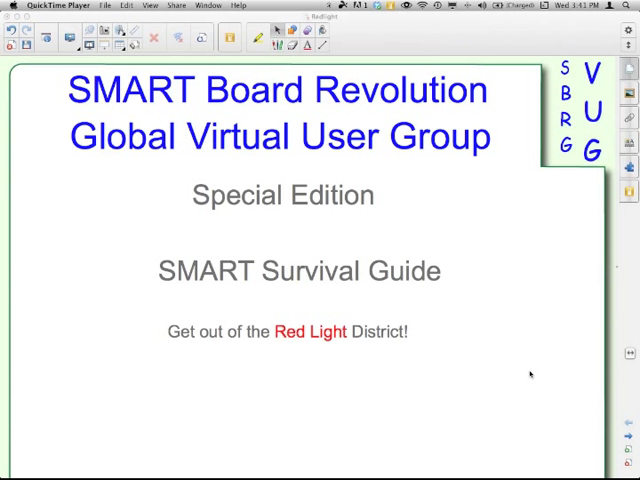
pyautogui.moveTo(530, 374)
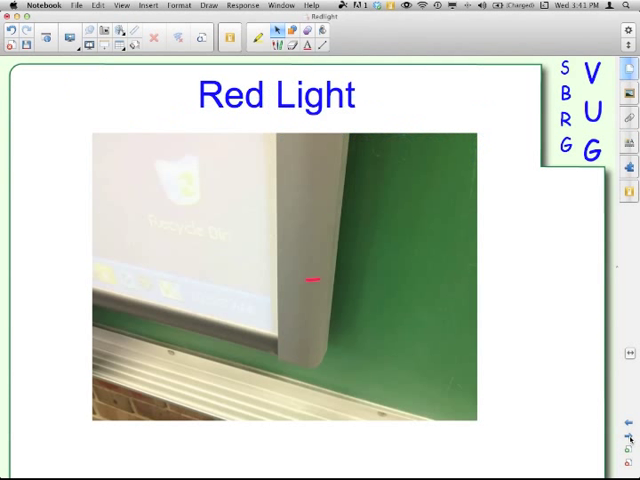
pyautogui.moveTo(336, 308)
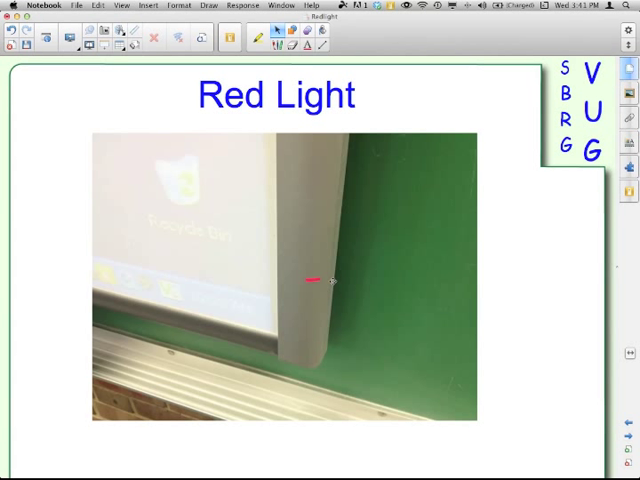
pyautogui.moveTo(342, 288)
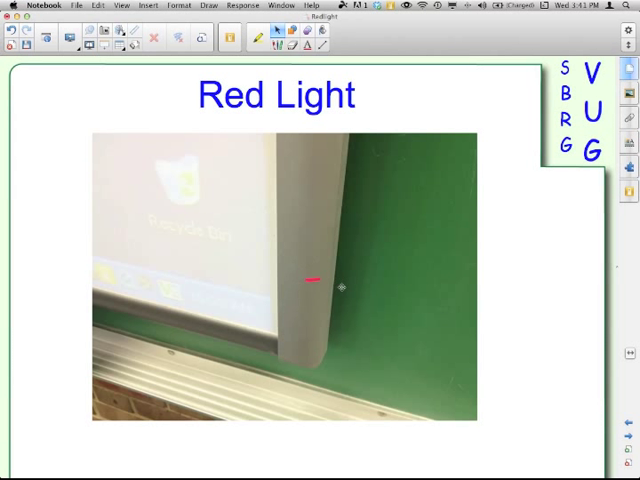
pyautogui.moveTo(376, 278)
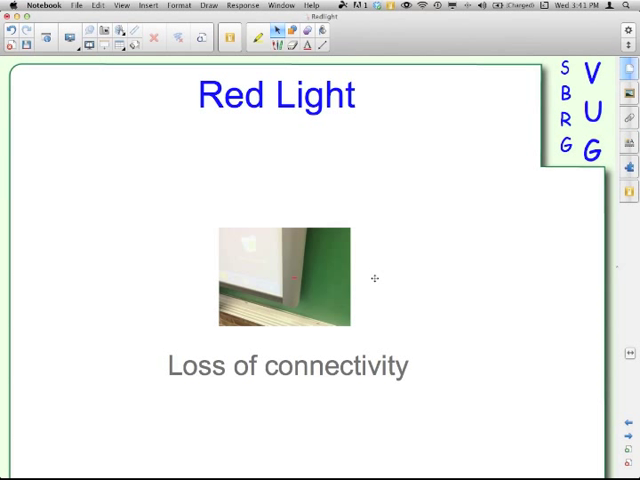
pyautogui.moveTo(560, 436)
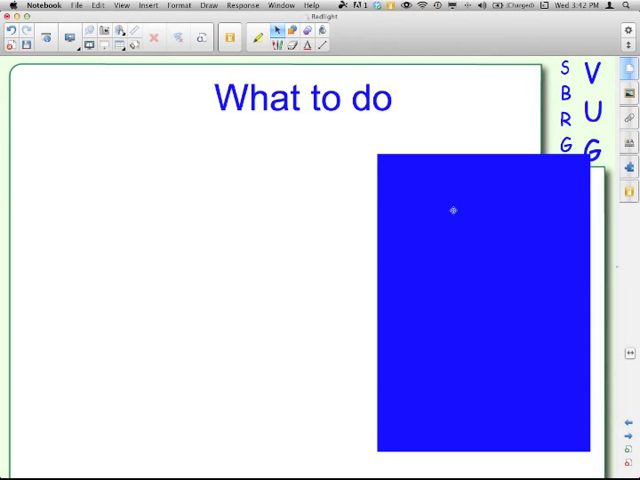
pyautogui.moveTo(484, 240)
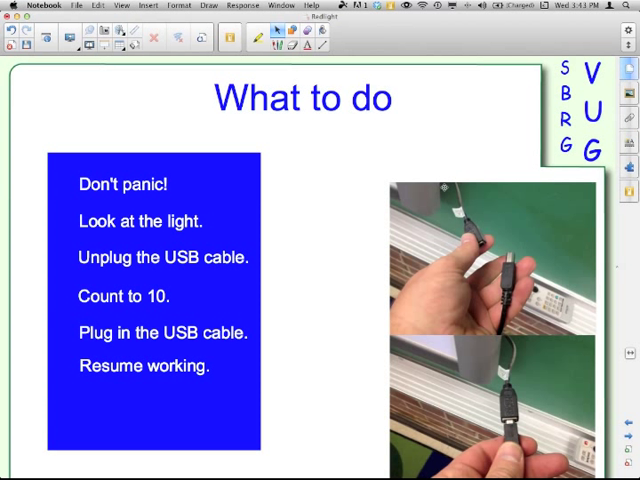
pyautogui.moveTo(418, 180)
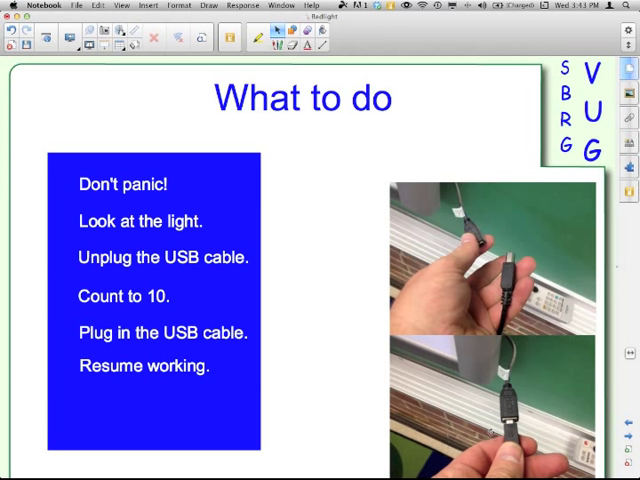
pyautogui.moveTo(184, 362)
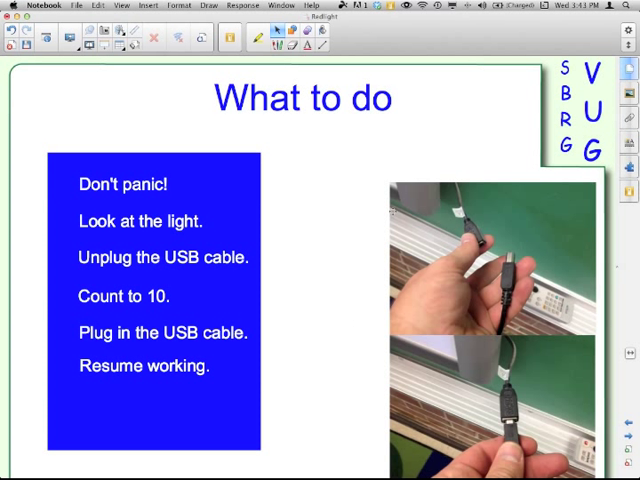
pyautogui.moveTo(516, 404)
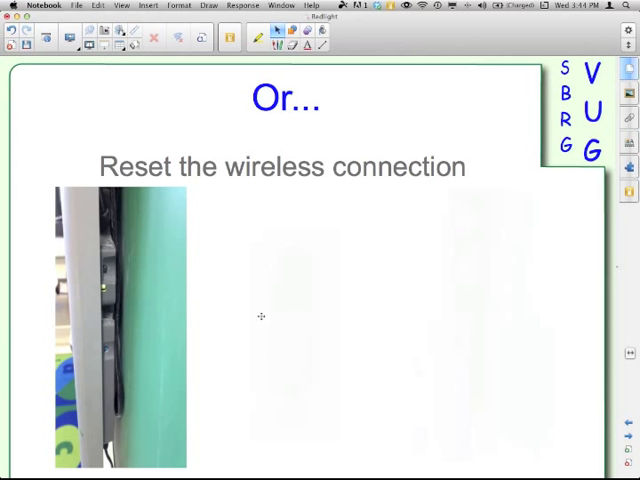
pyautogui.moveTo(268, 310)
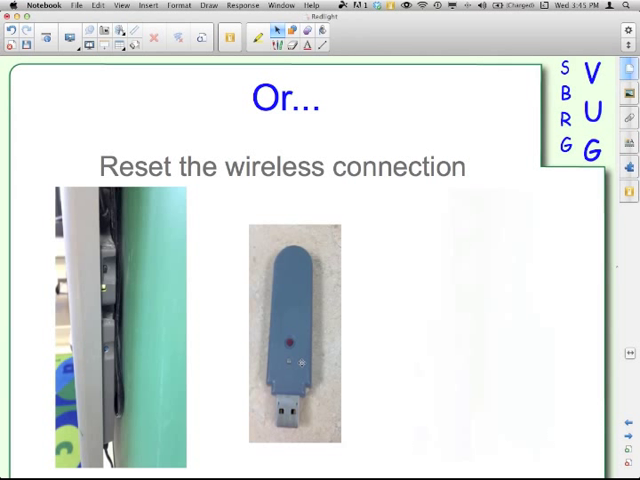
pyautogui.moveTo(516, 318)
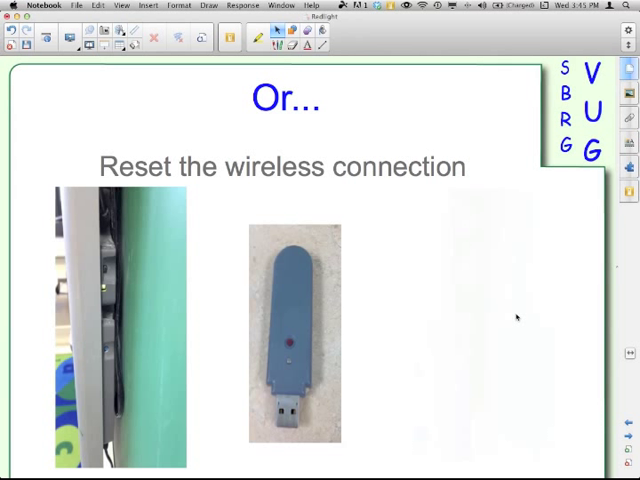
pyautogui.moveTo(516, 314)
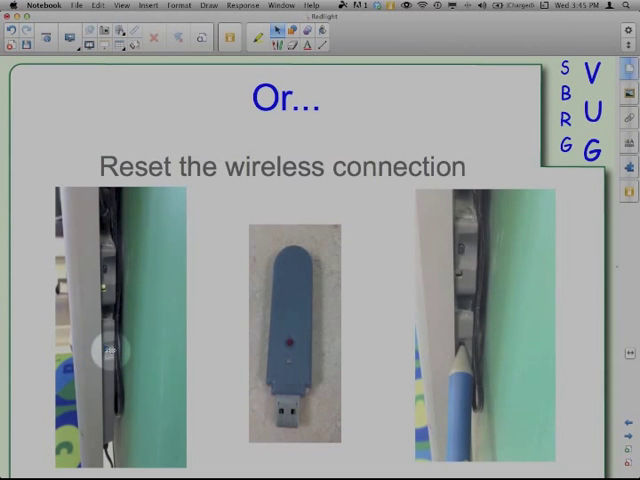
pyautogui.moveTo(432, 390)
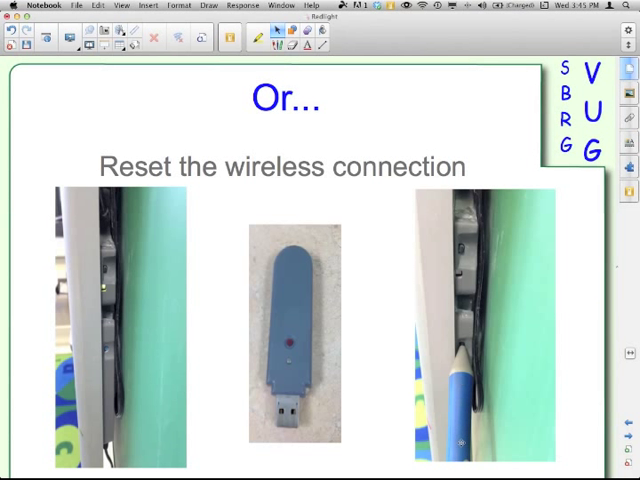
pyautogui.moveTo(434, 428)
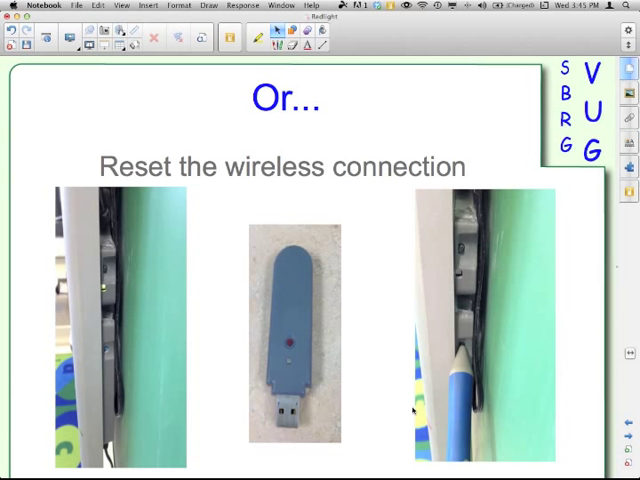
pyautogui.moveTo(432, 416)
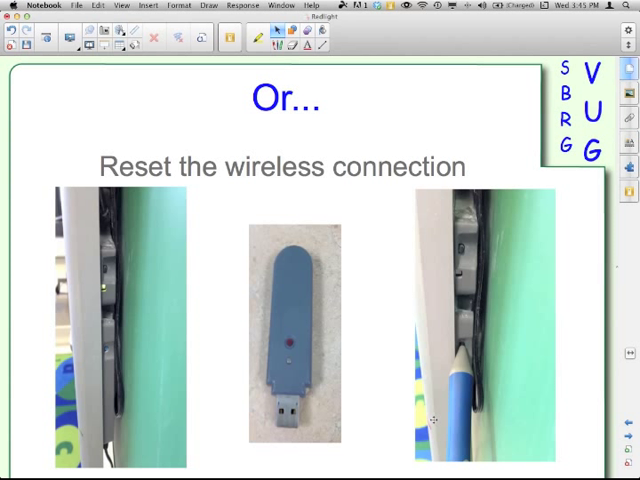
pyautogui.moveTo(304, 304)
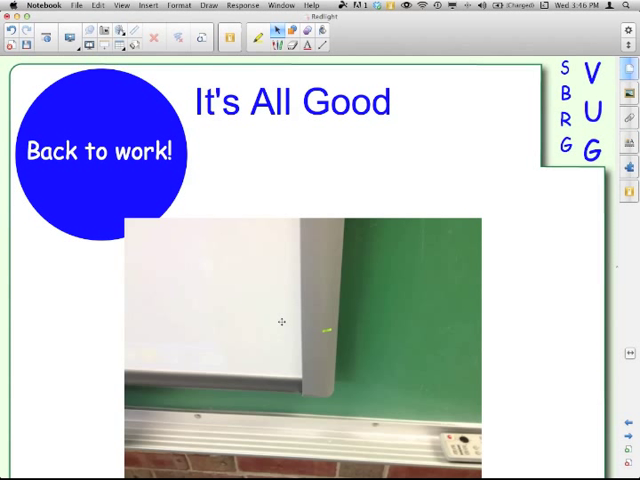
pyautogui.moveTo(578, 428)
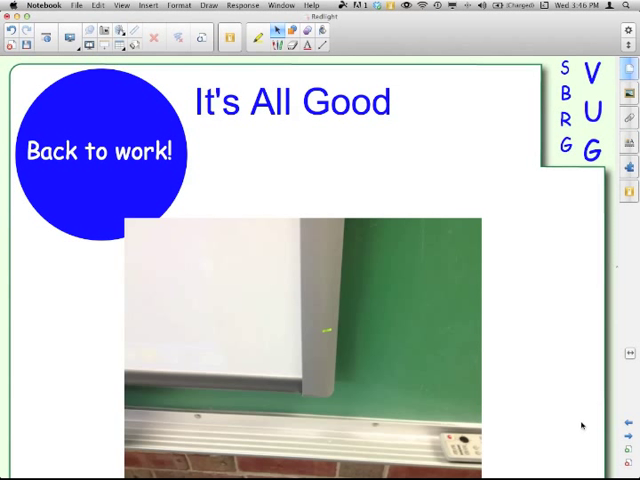